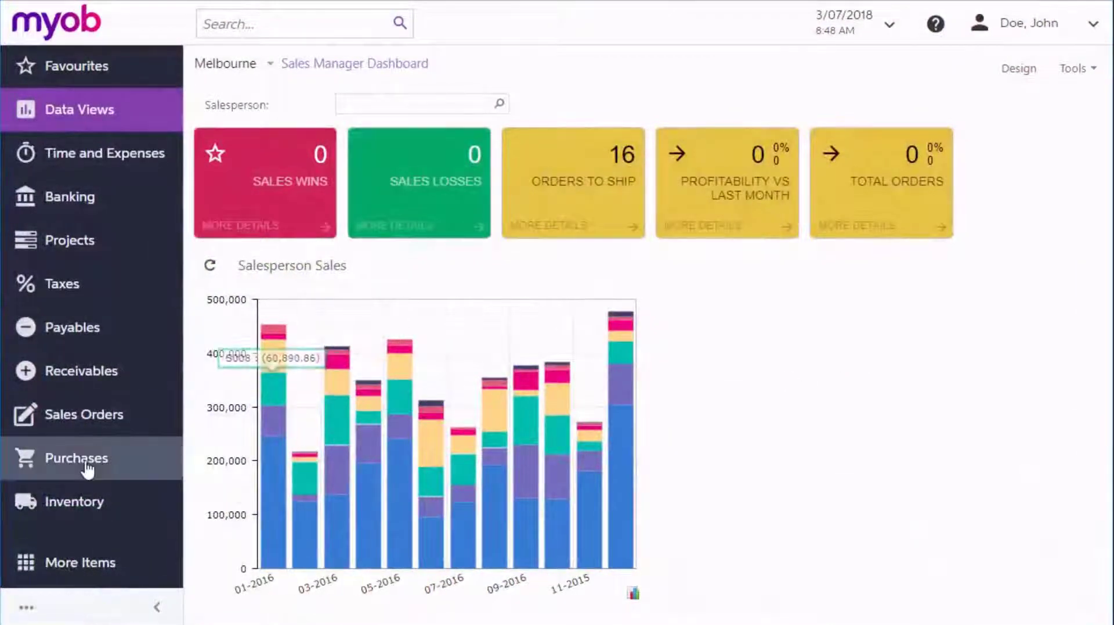
# - Open the Purchases quick menu from the left navigation panel
pyautogui.click(77, 459)
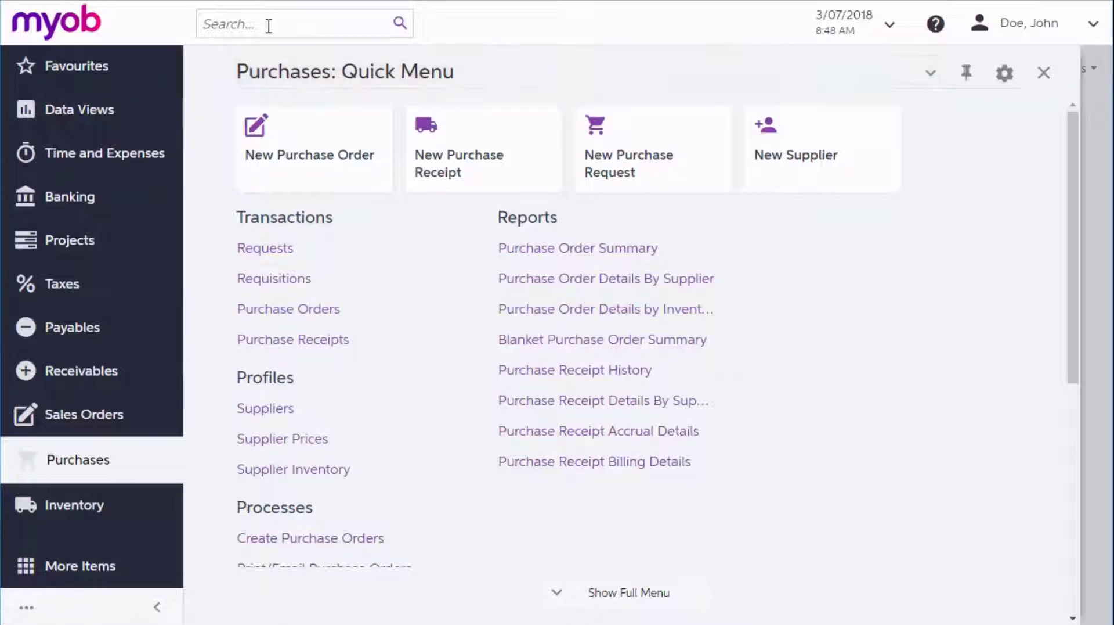
pyautogui.moveTo(288, 308)
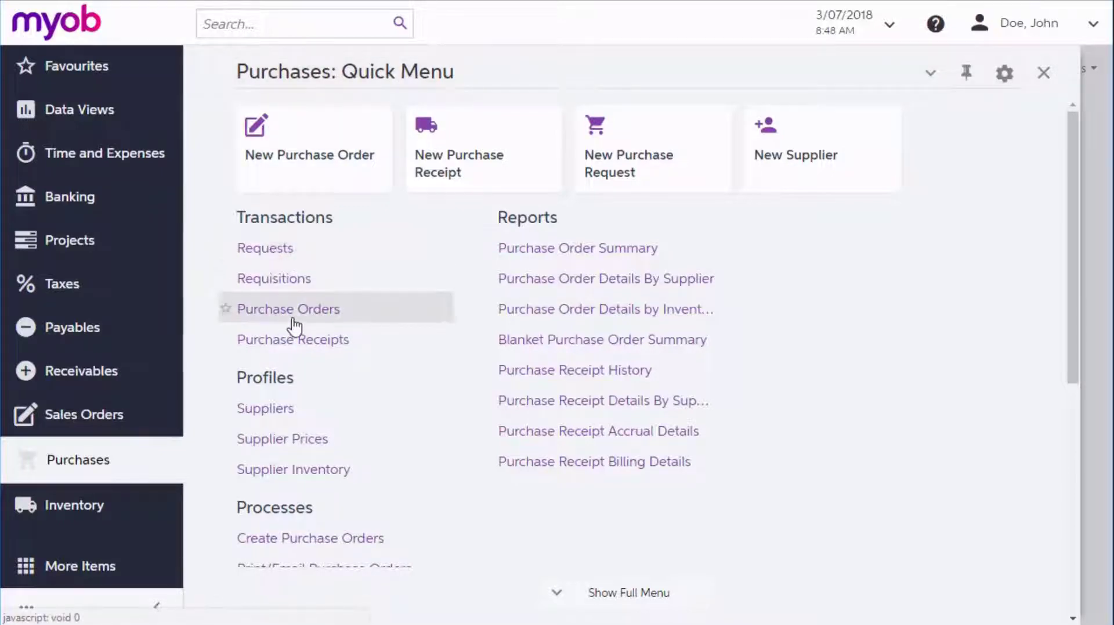
# - Open the Purchase Orders list under Purchases transactions
pyautogui.click(288, 308)
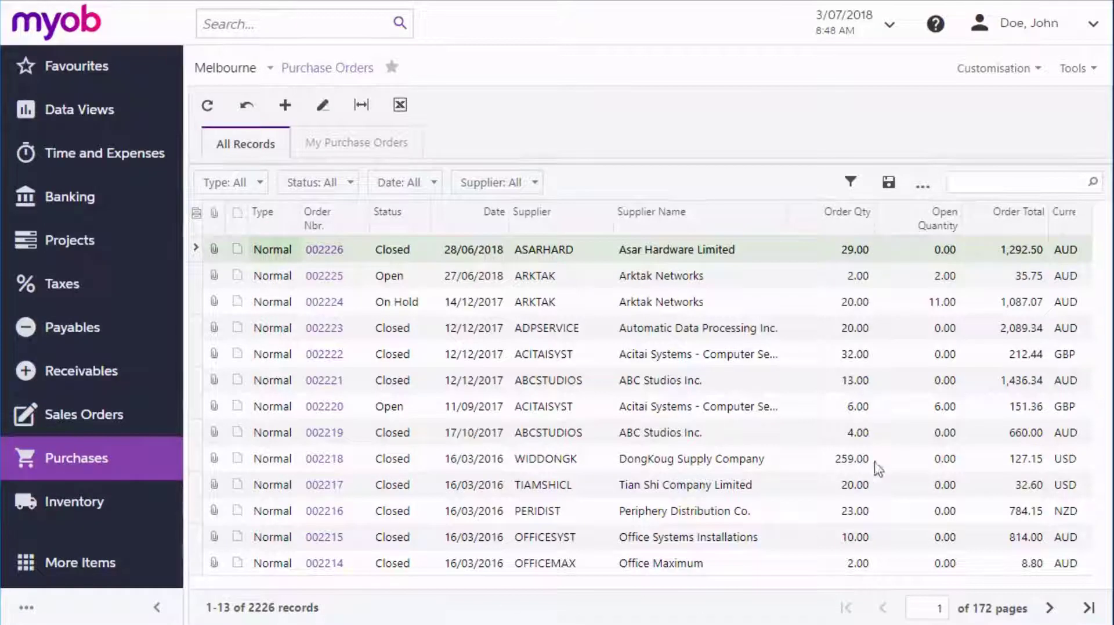
pyautogui.moveTo(380, 281)
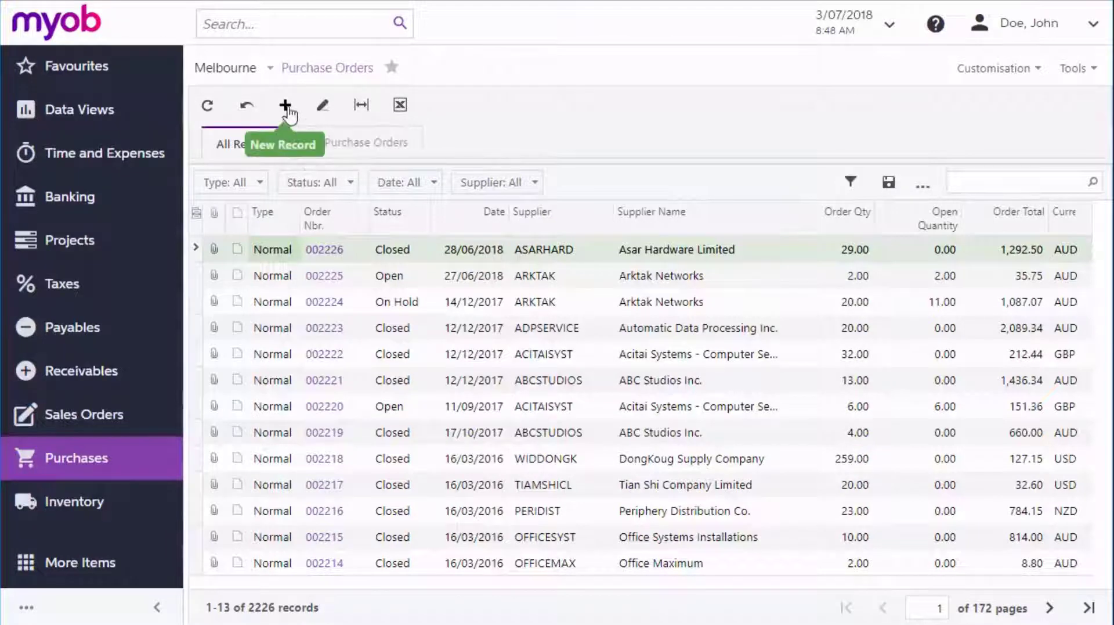
# - Create a new Normal purchase order with supplier GHUPPMANCO (Gupp & Hrumman Co.)
pyautogui.click(284, 105)
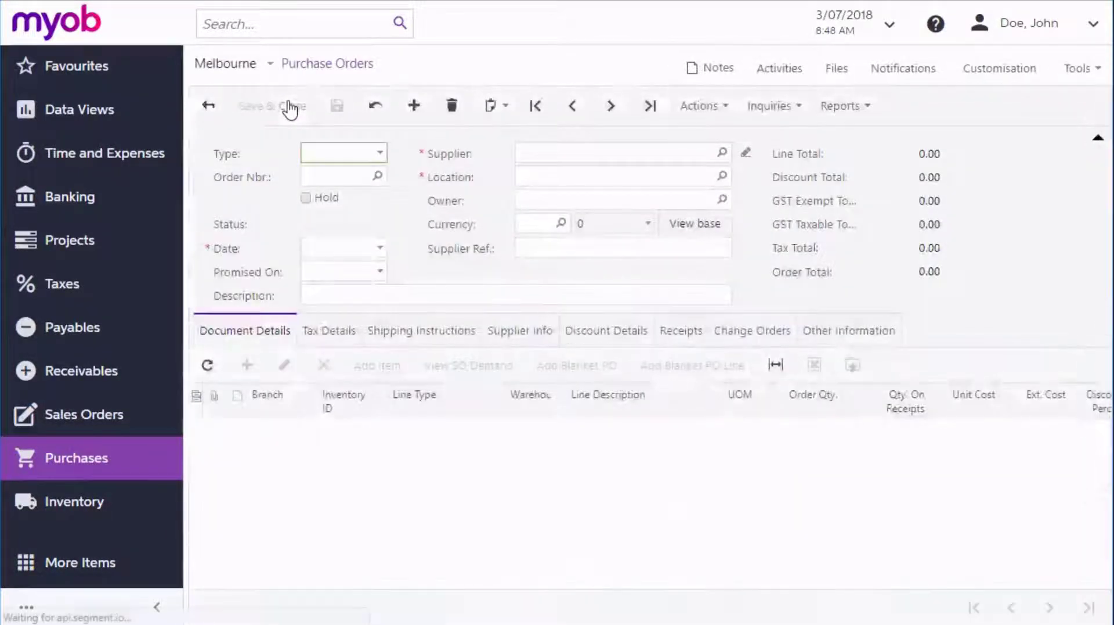
pyautogui.click(413, 105)
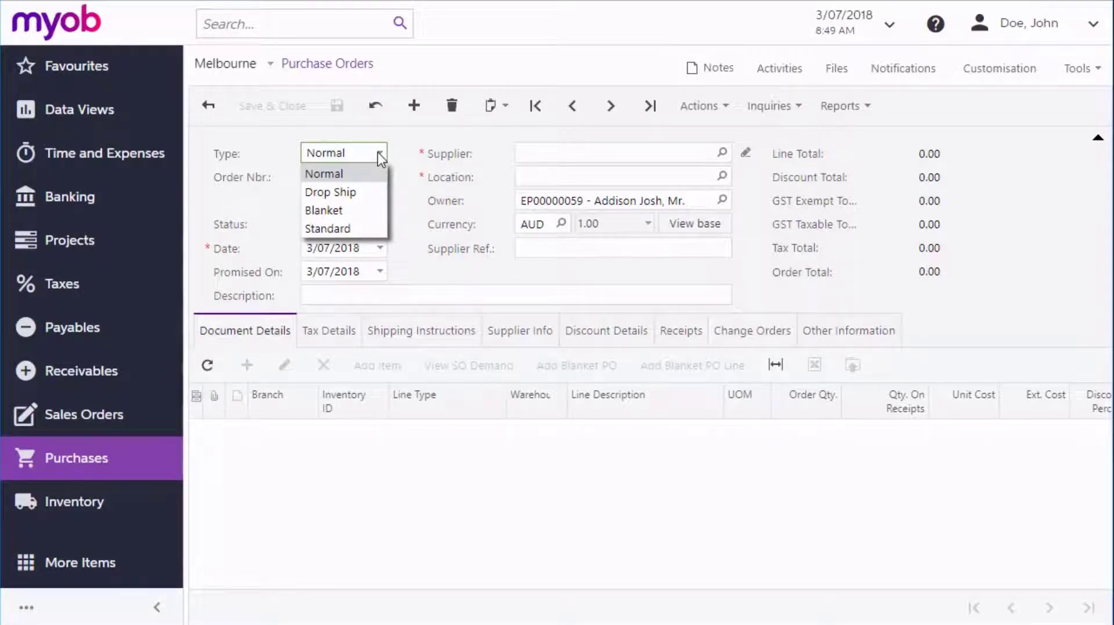
pyautogui.click(324, 172)
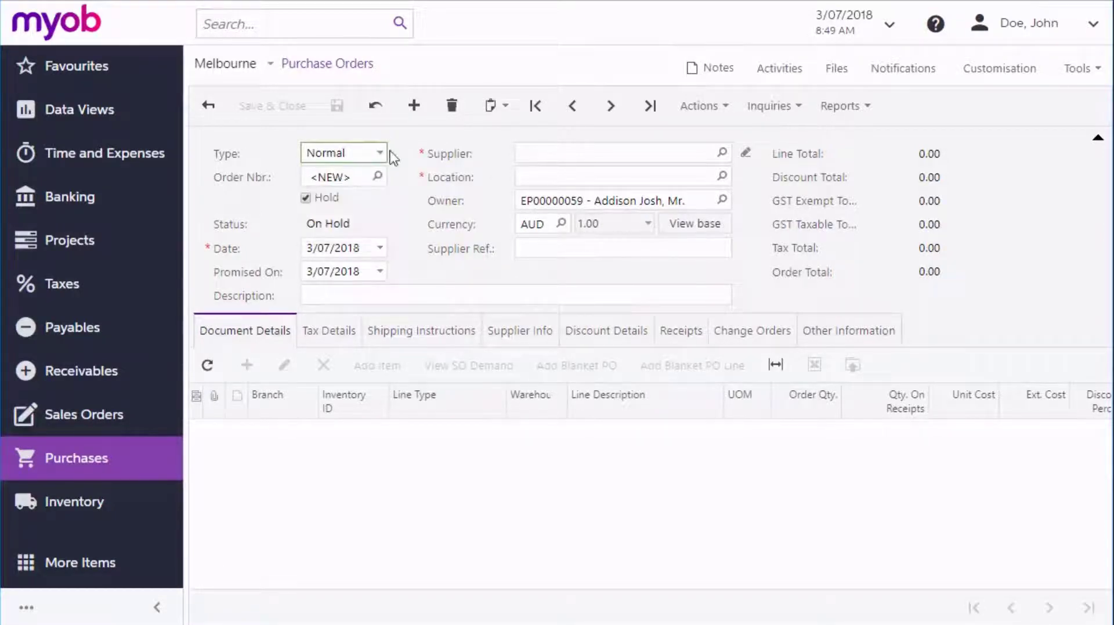
pyautogui.write('g')
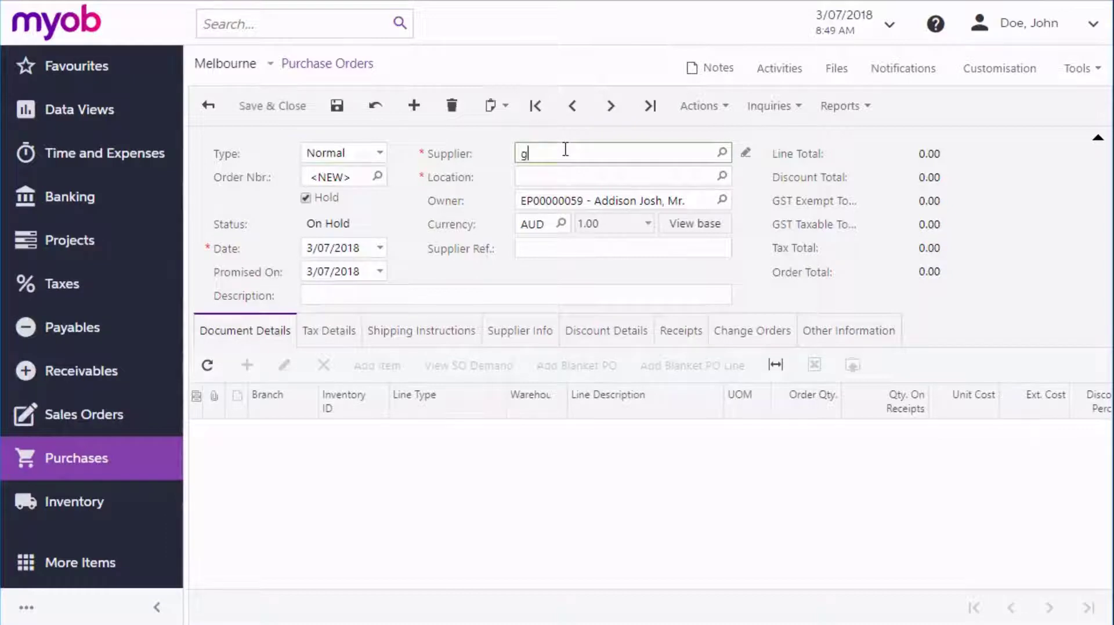
pyautogui.write('hu')
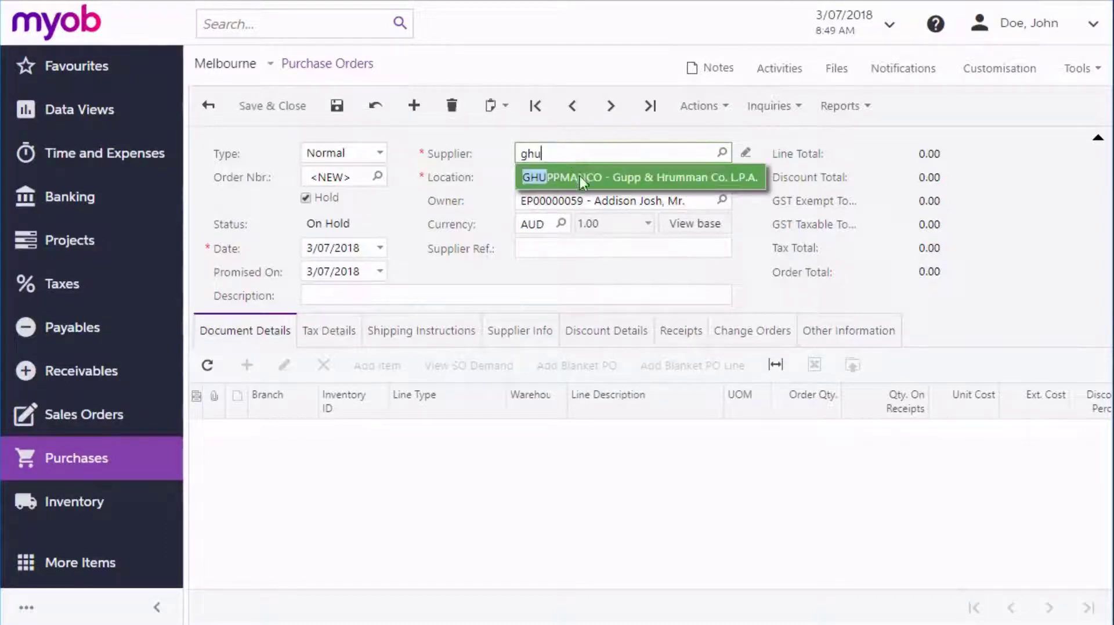
pyautogui.click(640, 176)
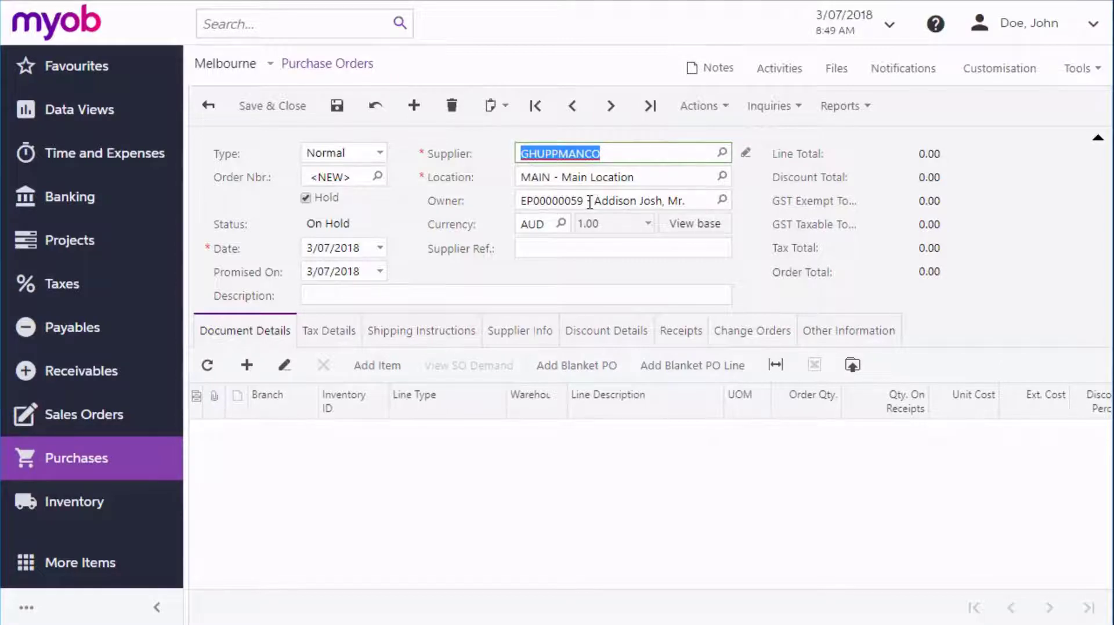
pyautogui.moveTo(524, 276)
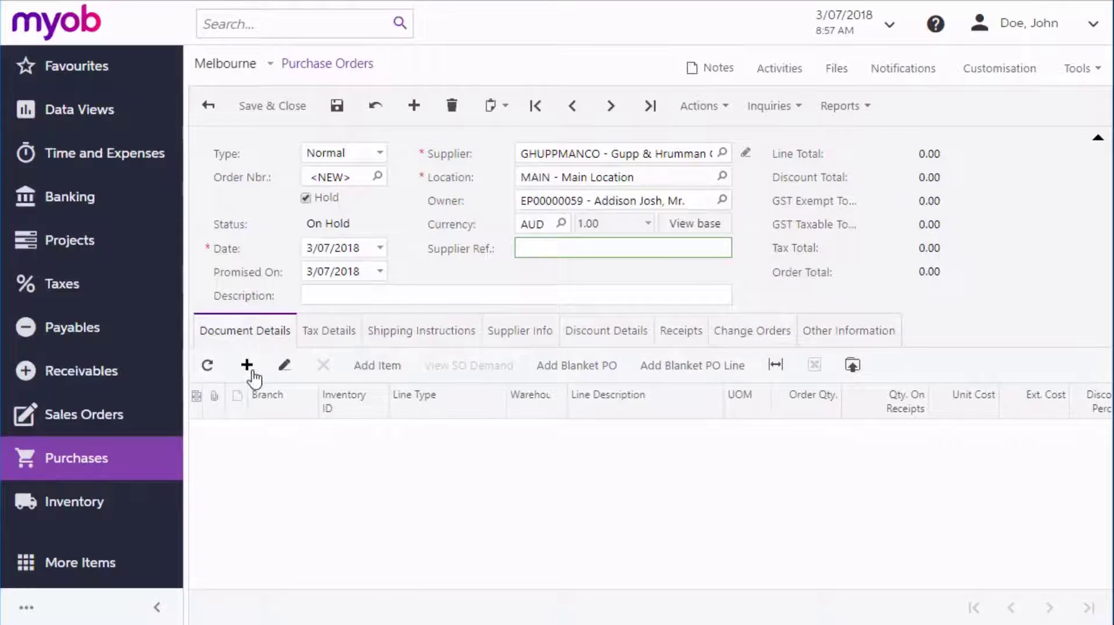
# - Add an order line for the Optiflex F5100S item, searched as 'opti'
pyautogui.click(248, 364)
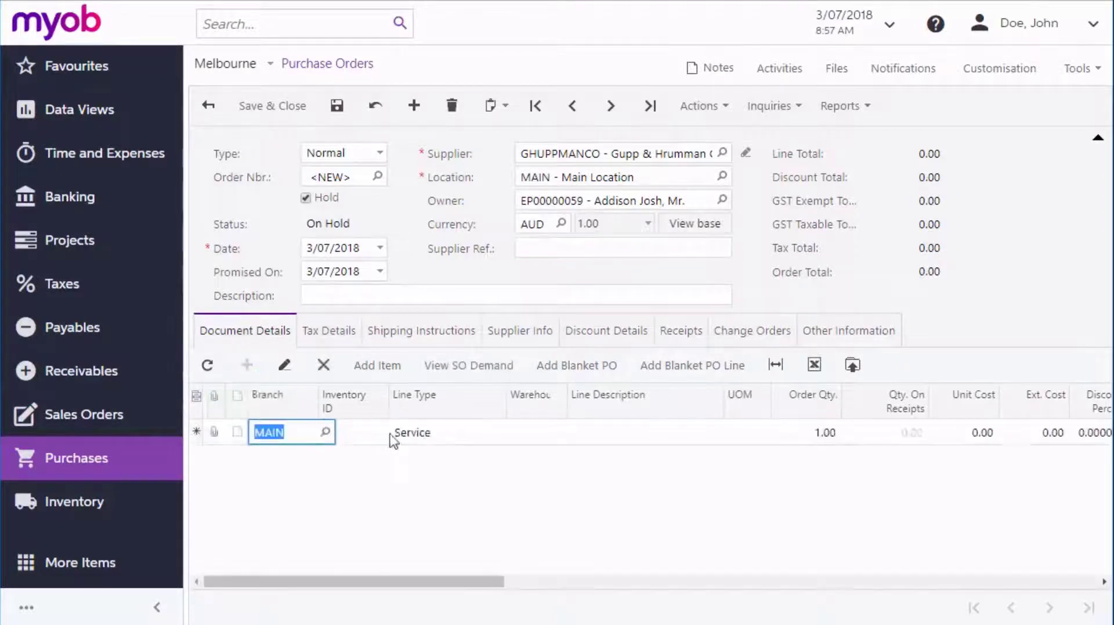
pyautogui.write('opti')
pyautogui.click(806, 432)
pyautogui.write('3')
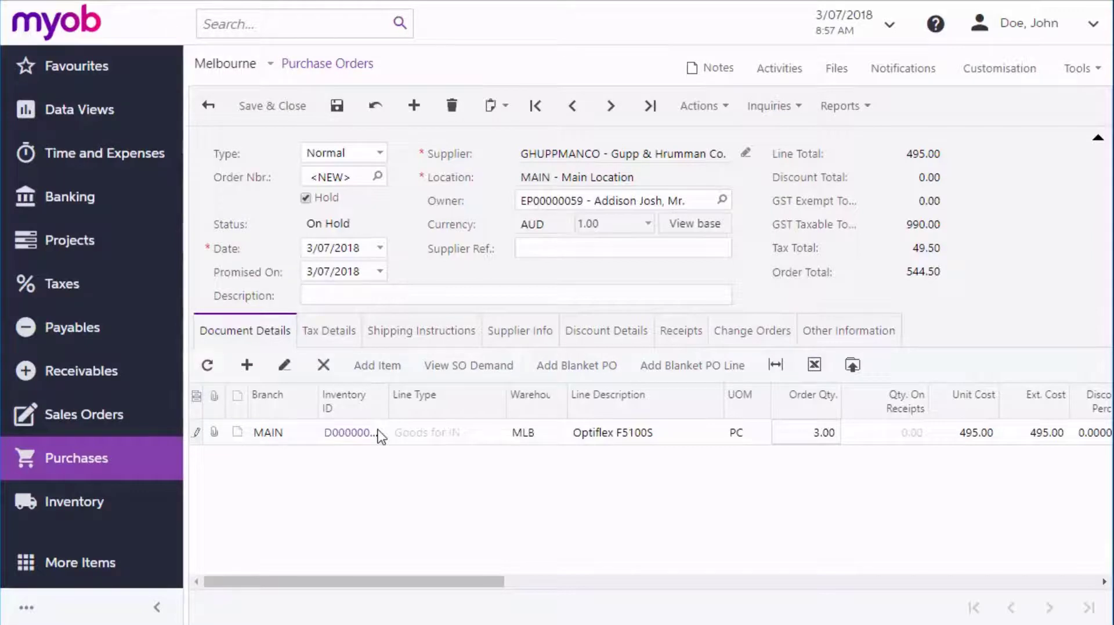
pyautogui.moveTo(377, 369)
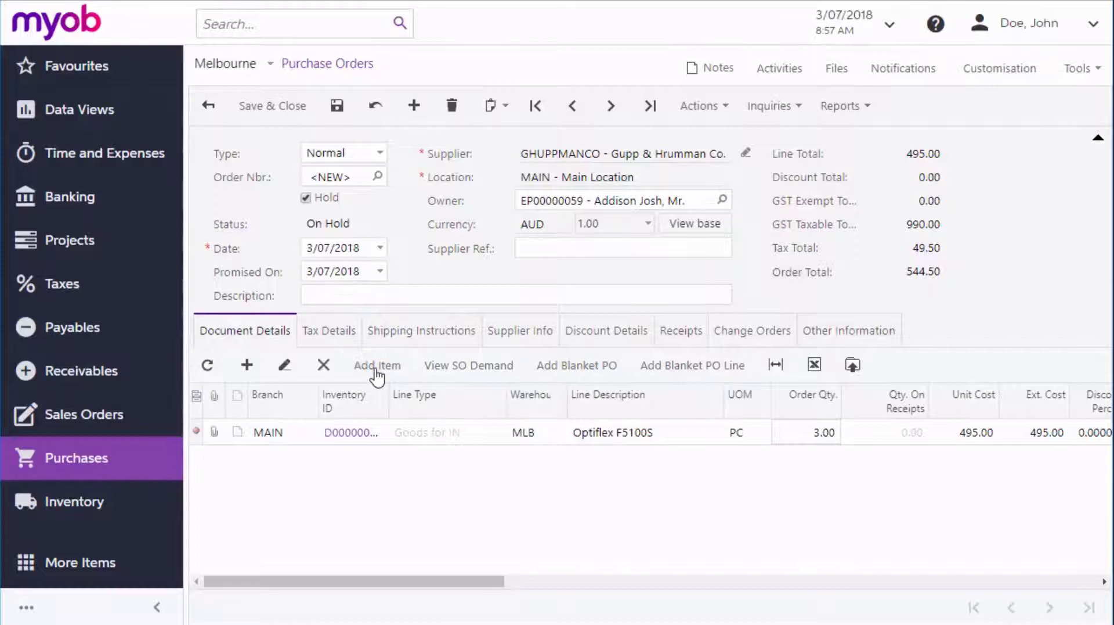
# - Add D0017SNR02 (qty 3) and D0017SNRM1 (qty 2) from warehouse MLB
pyautogui.click(377, 365)
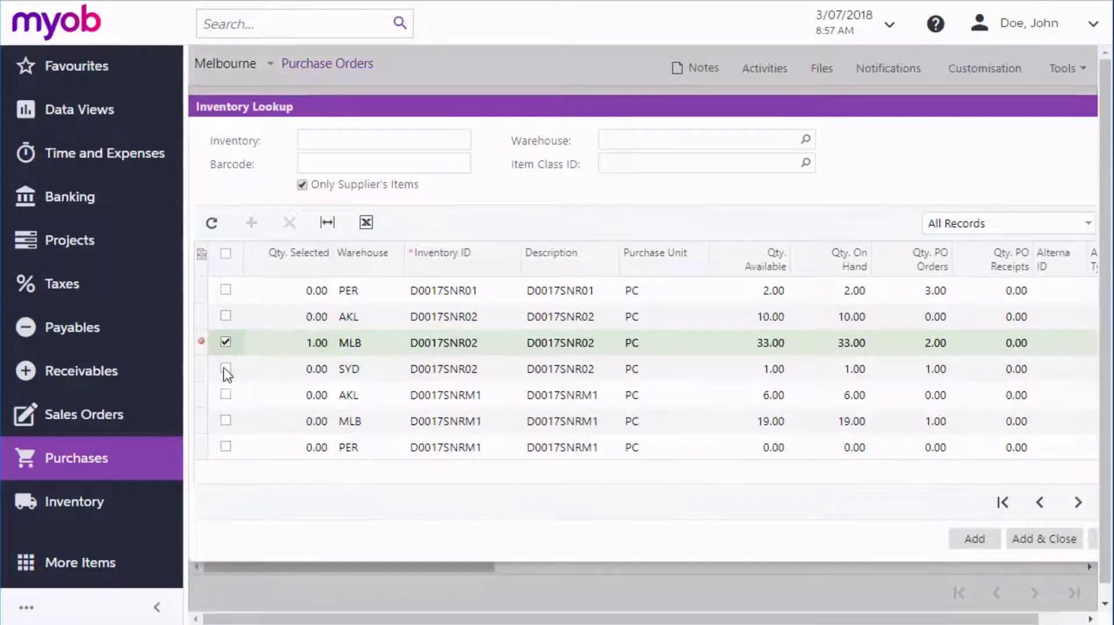
pyautogui.doubleClick(317, 342)
pyautogui.write('3')
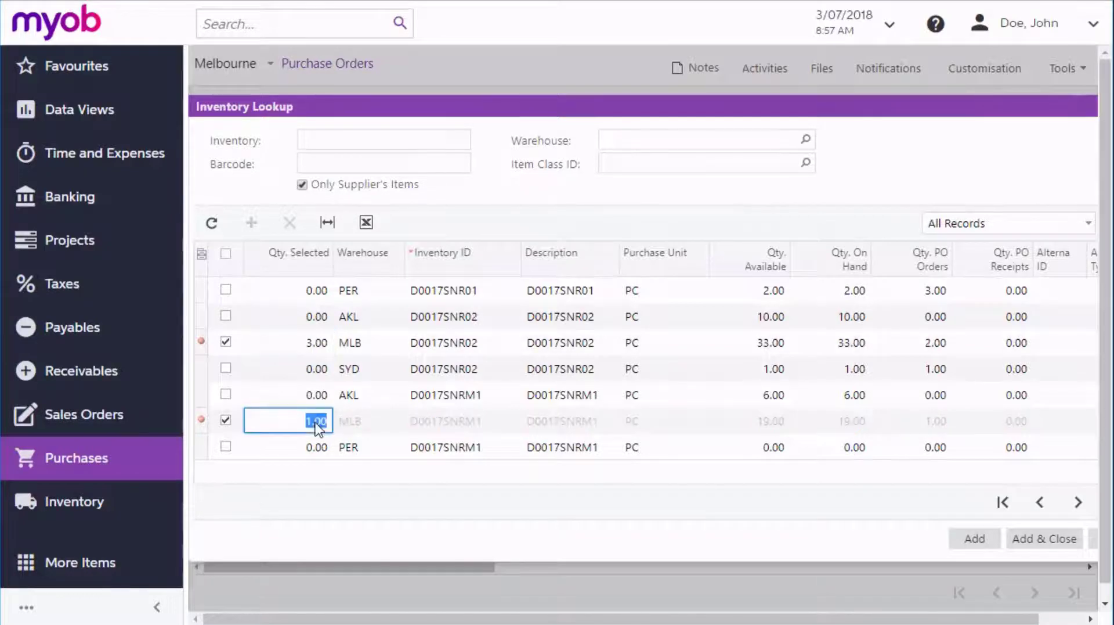
pyautogui.write('2')
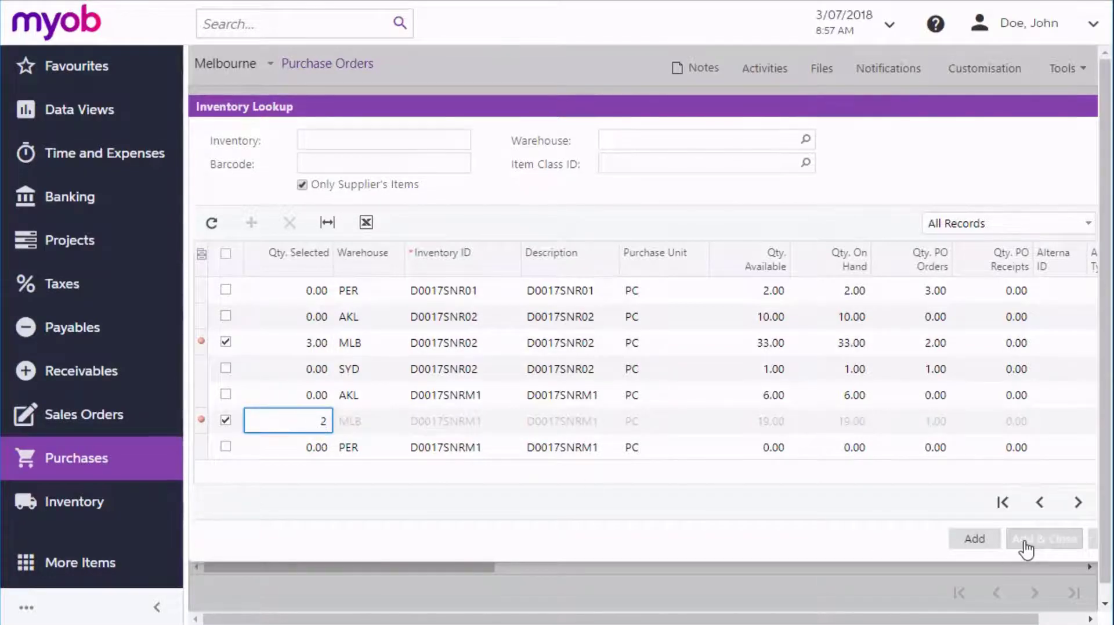
pyautogui.click(1044, 538)
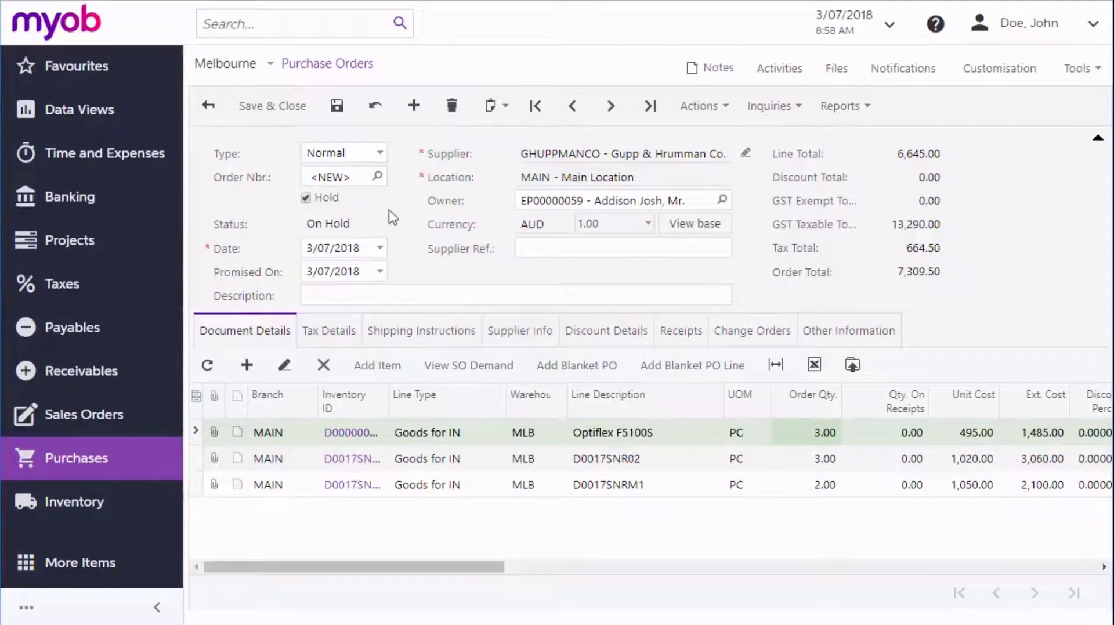
# - Save purchase order 002227 and untick Hold so its status becomes Open
pyautogui.click(336, 105)
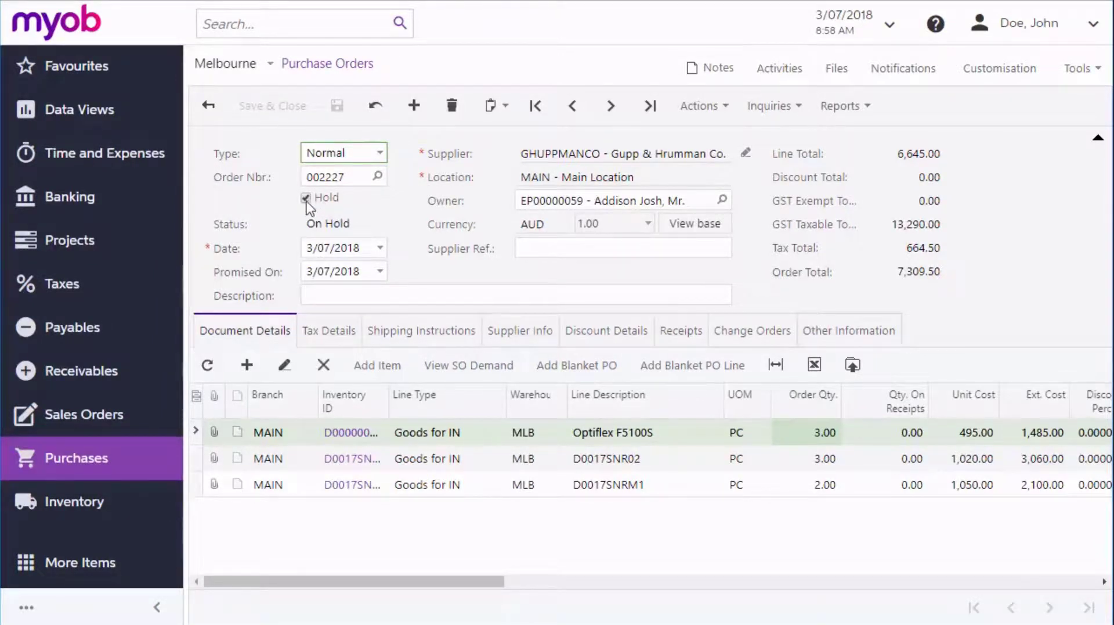
pyautogui.click(307, 197)
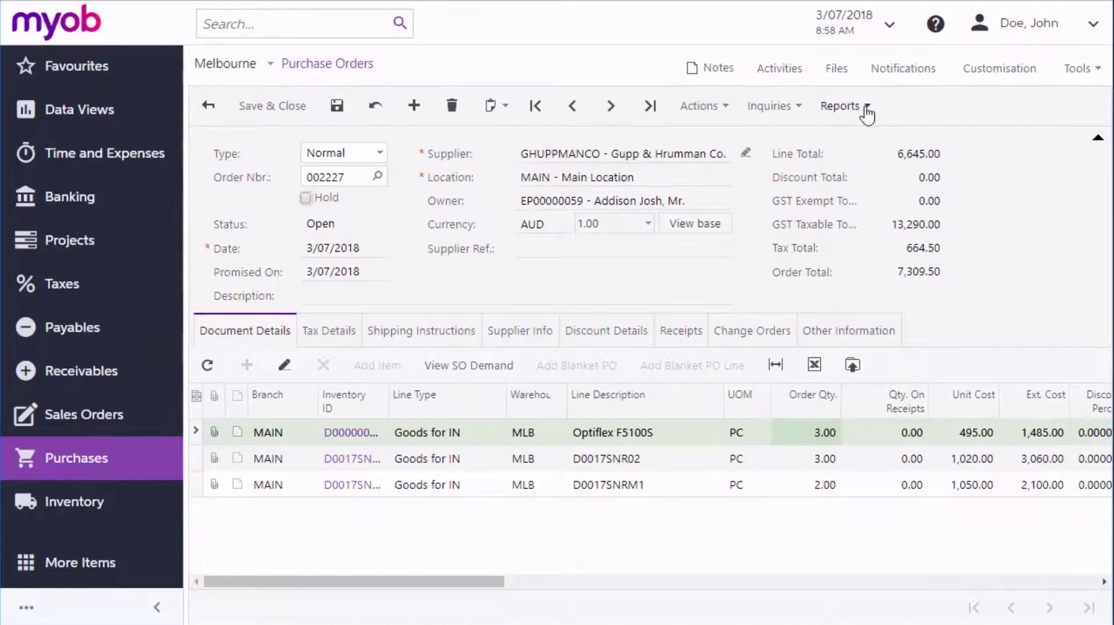
# - View the Reports menu's print option and the Actions menu's Email Purchase Order
pyautogui.click(842, 105)
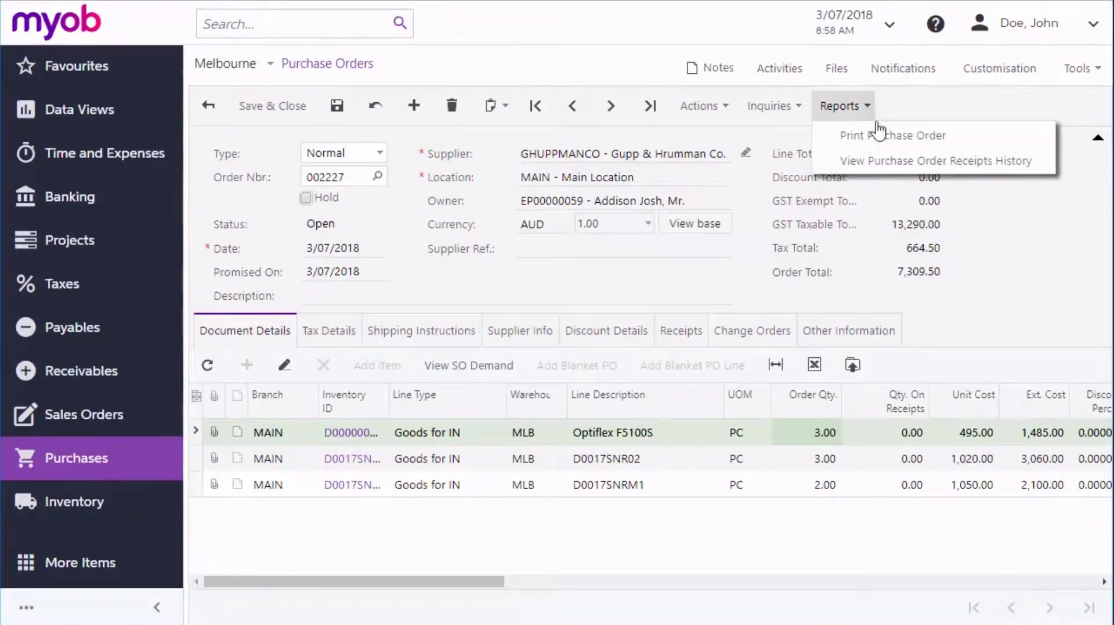
pyautogui.moveTo(892, 135)
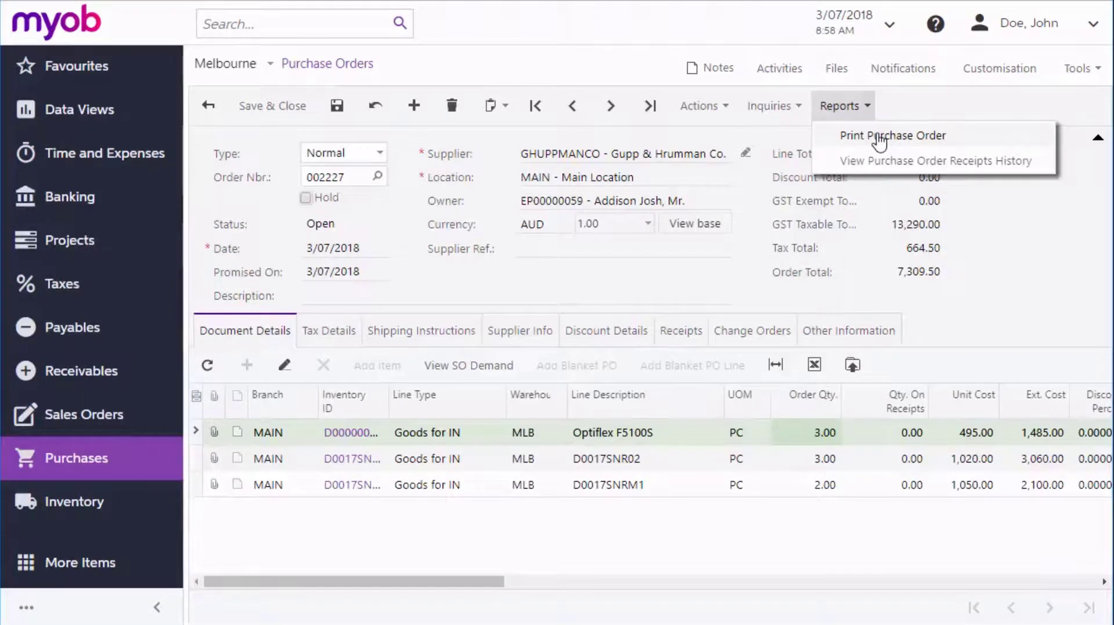
pyautogui.click(699, 105)
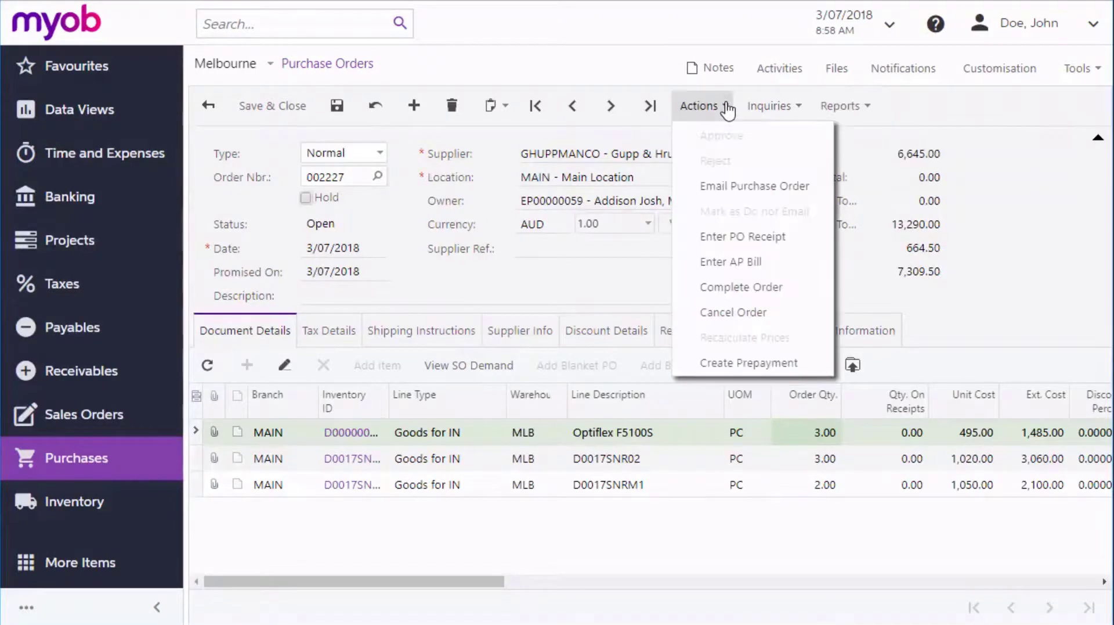
pyautogui.moveTo(754, 193)
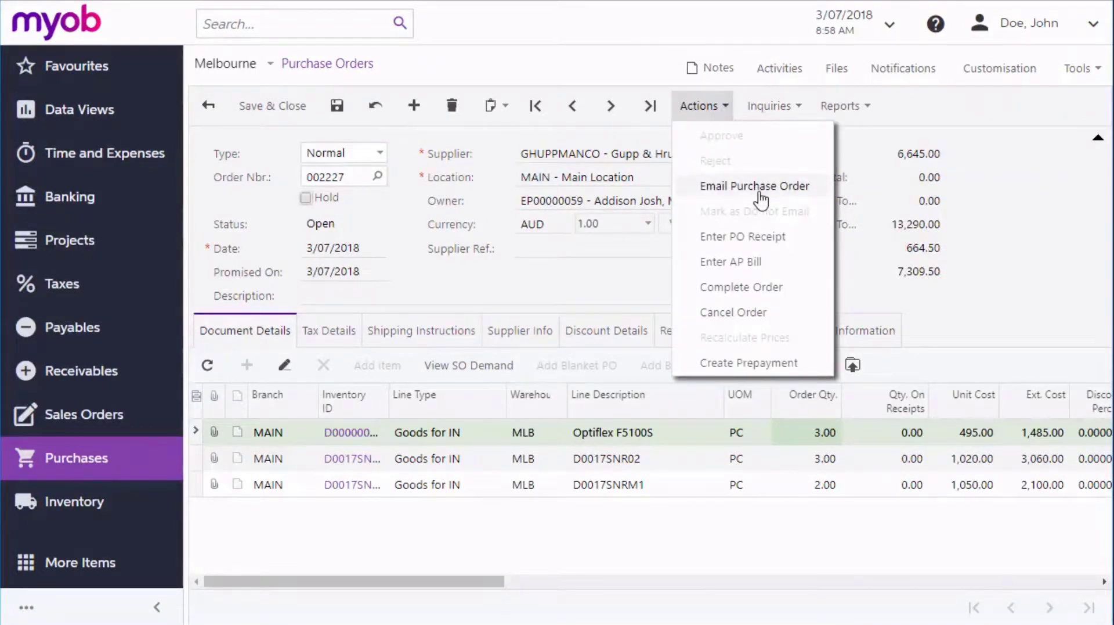